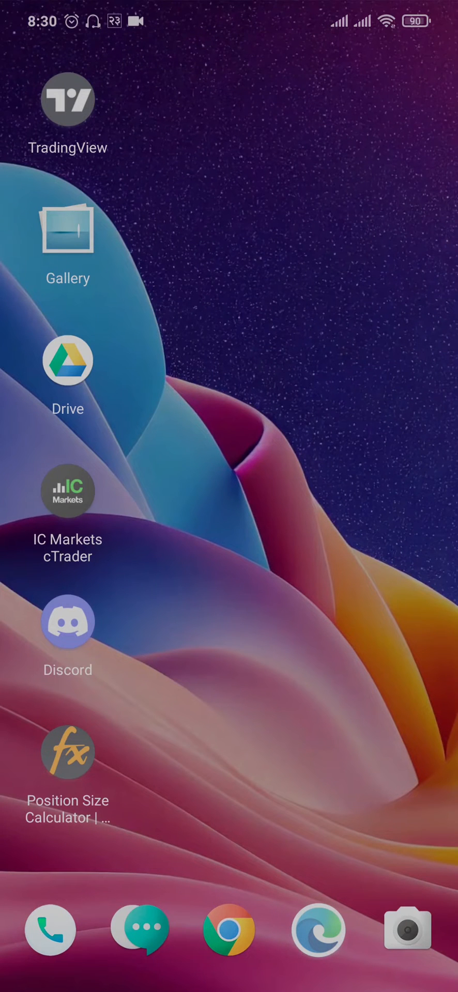
Step: Swipe up on the home screen to show the All apps drawer
scroll(up, 3)
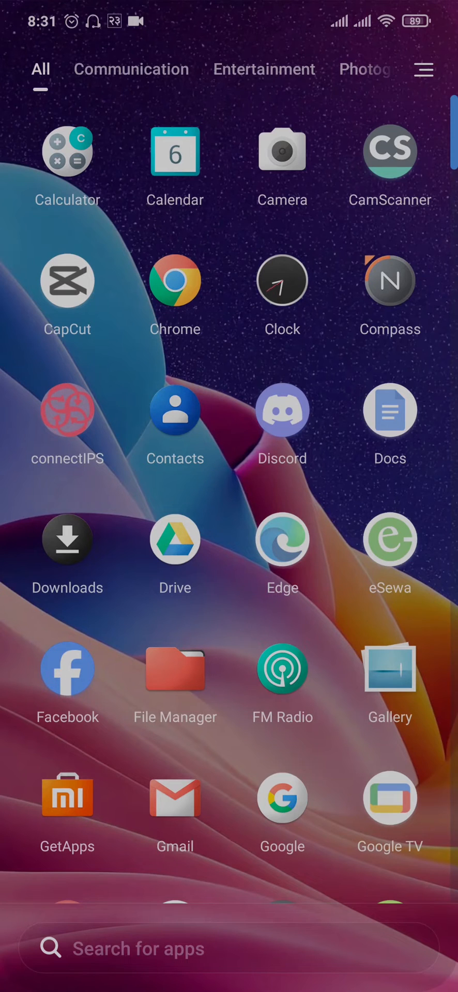
Step: Check Google Play for a Yahoo Mail update and return to the home screen
click(229, 947)
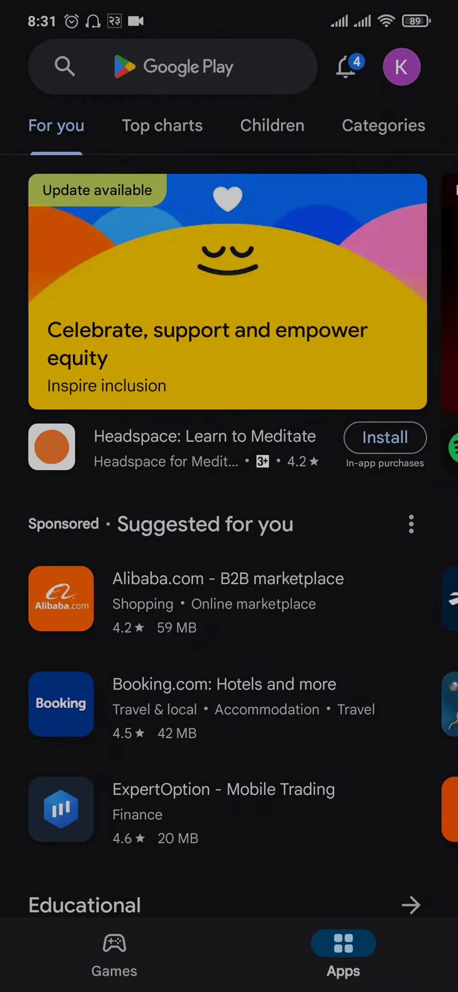
click(172, 67)
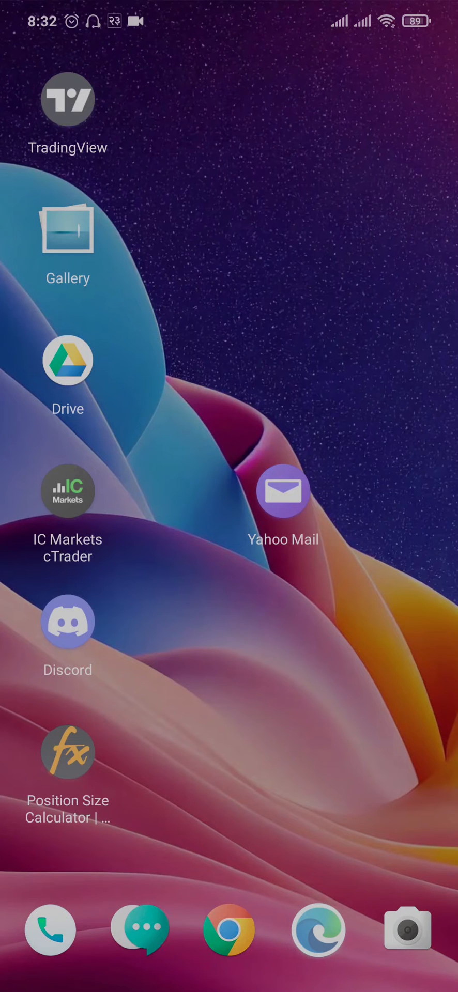
Step: Open Yahoo Mail's App info page from its home-screen icon's quick menu
click(283, 493)
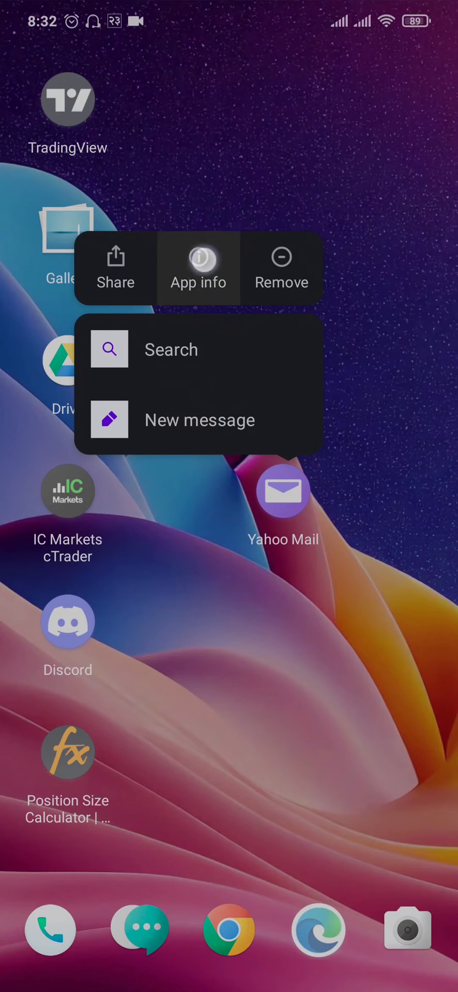
click(198, 267)
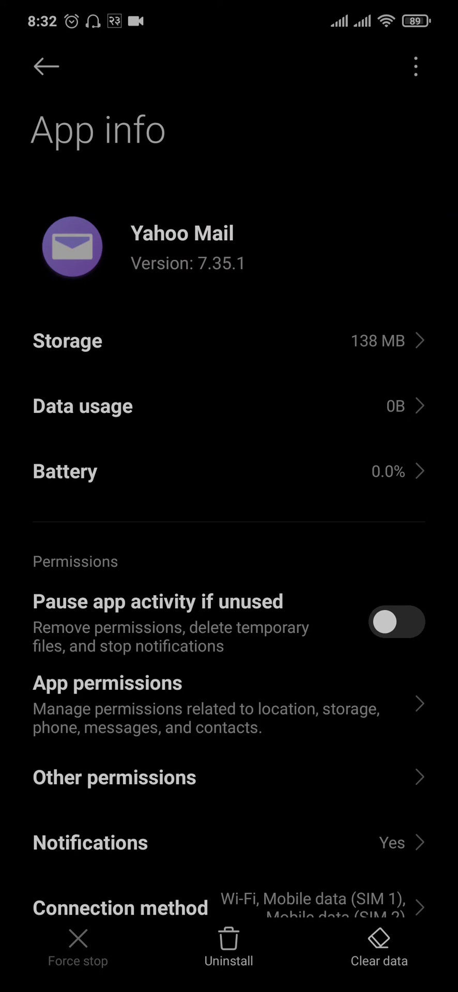
Step: Clear all of Yahoo Mail's data and confirm with OK
click(379, 946)
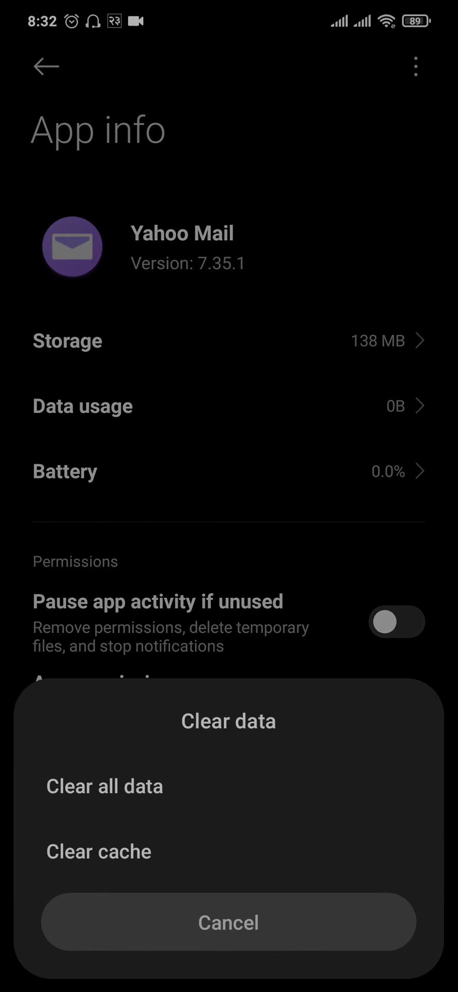
click(105, 787)
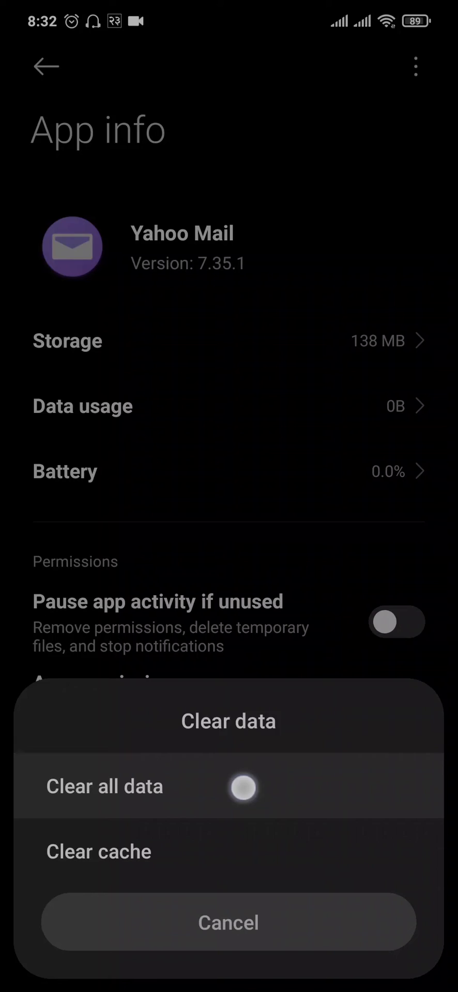
click(228, 921)
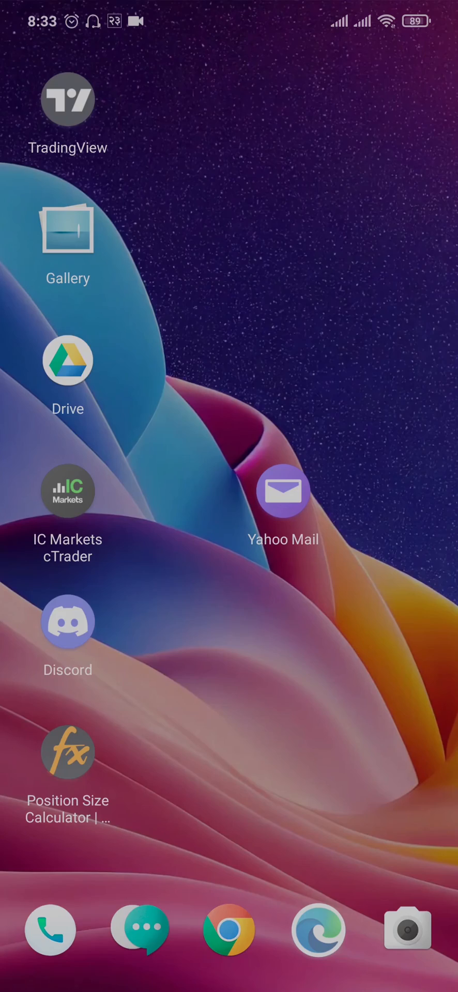
Step: Filter the app drawer to the Communication category showing Yahoo Mail
scroll(up, 3)
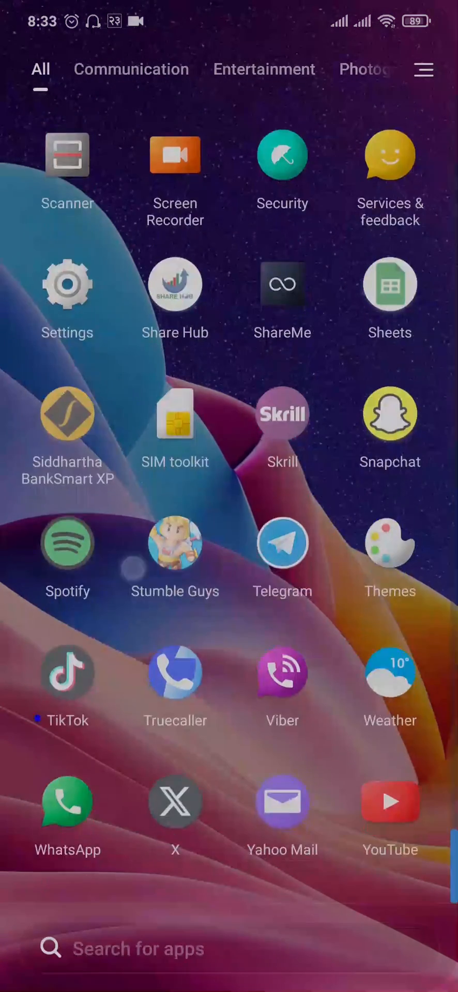
click(131, 70)
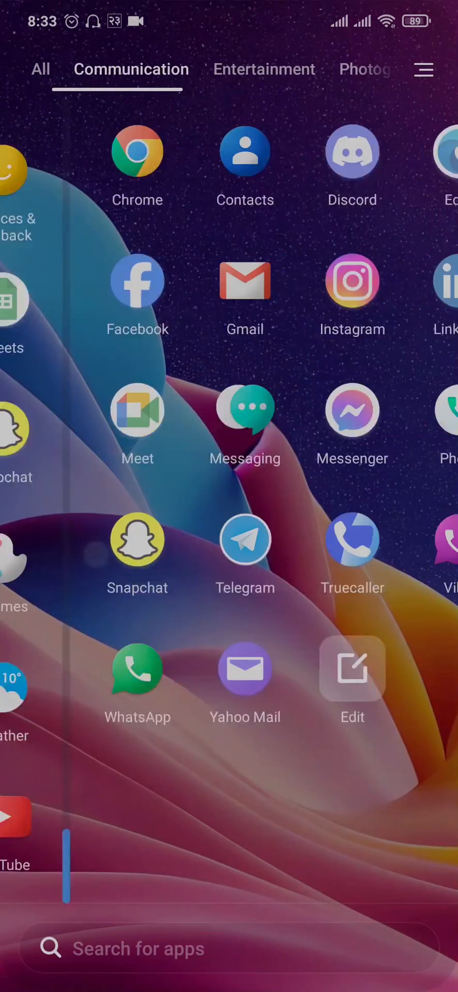
scroll(left, 3)
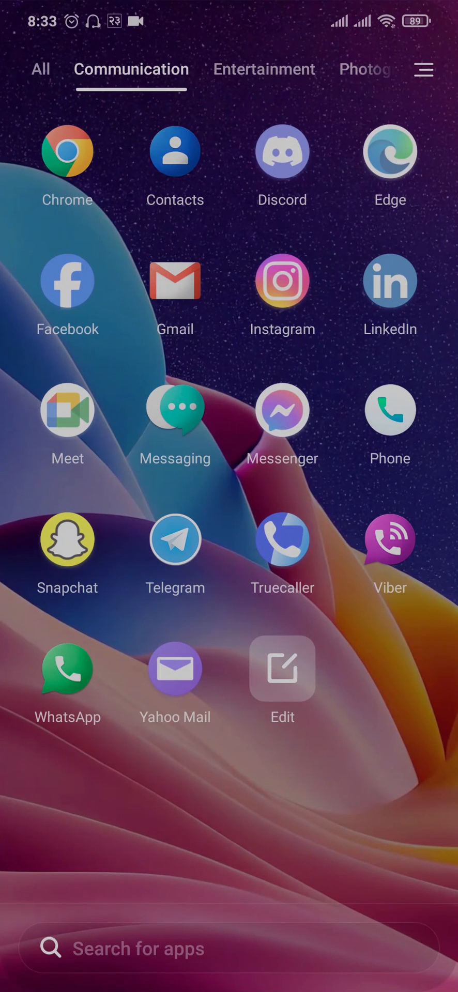